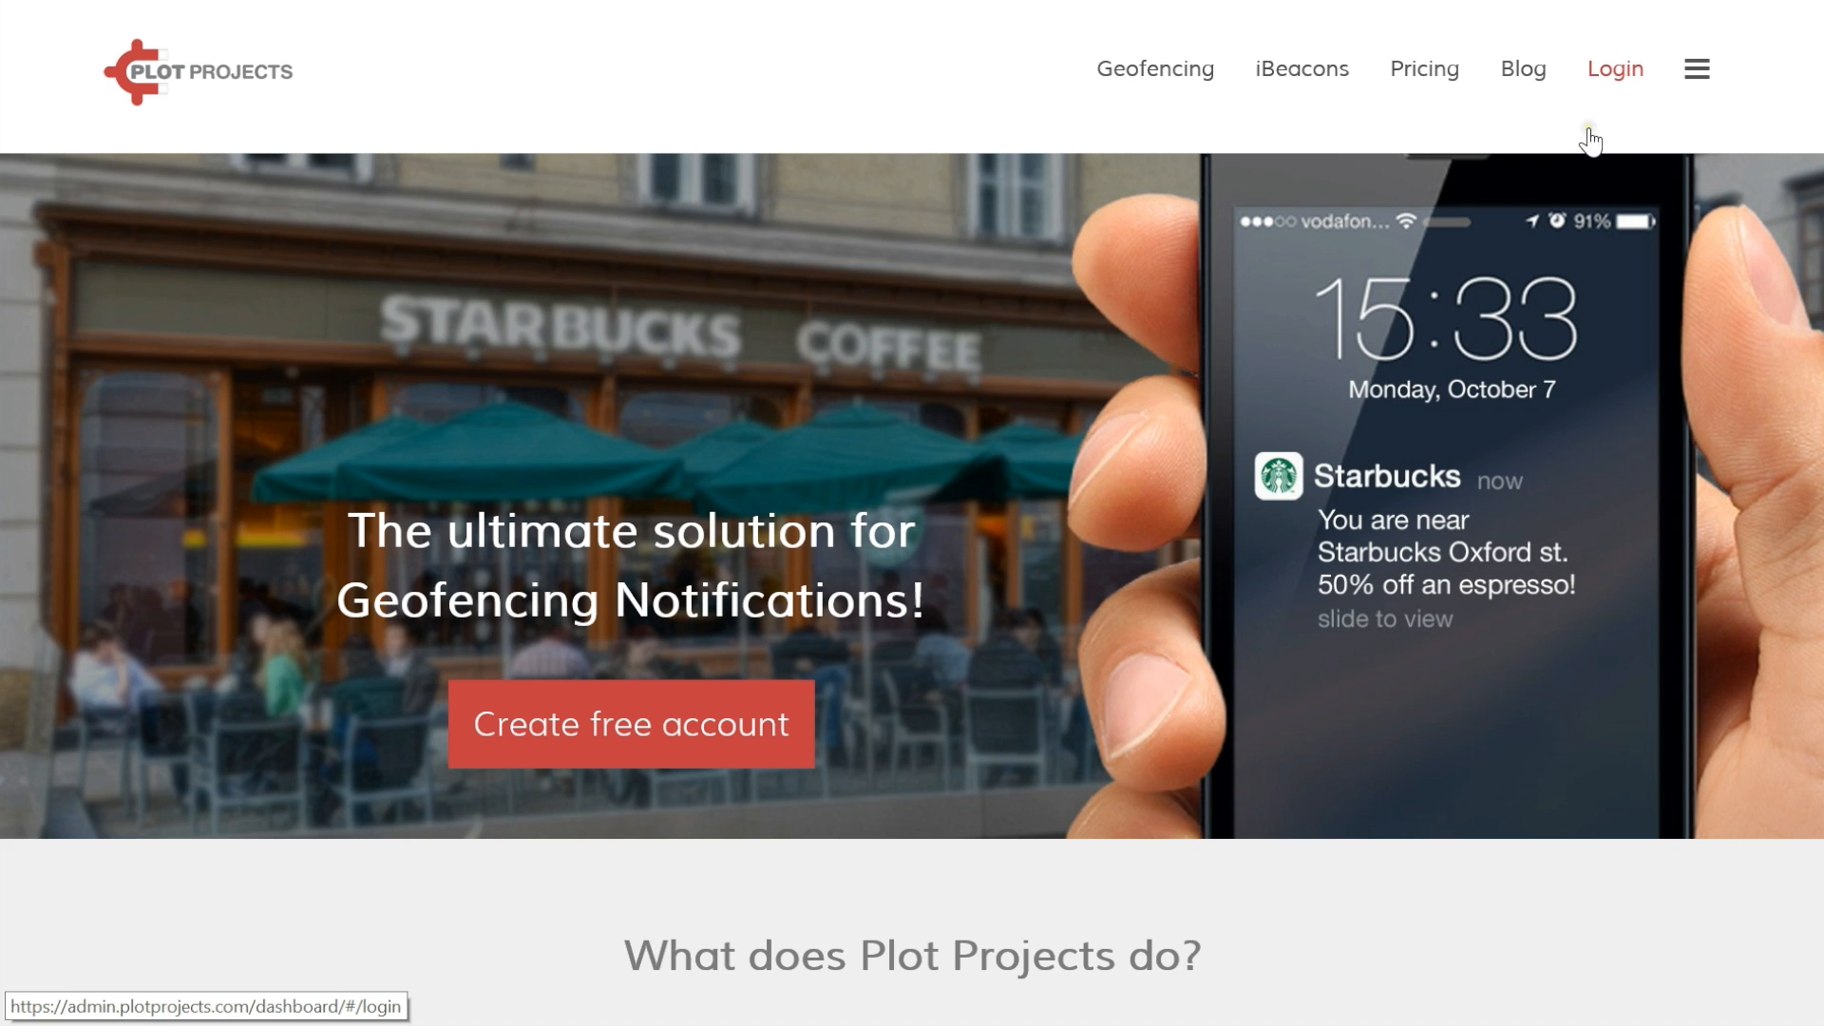
Log in to the dashboard with the raywhite account email and password.
click(1614, 69)
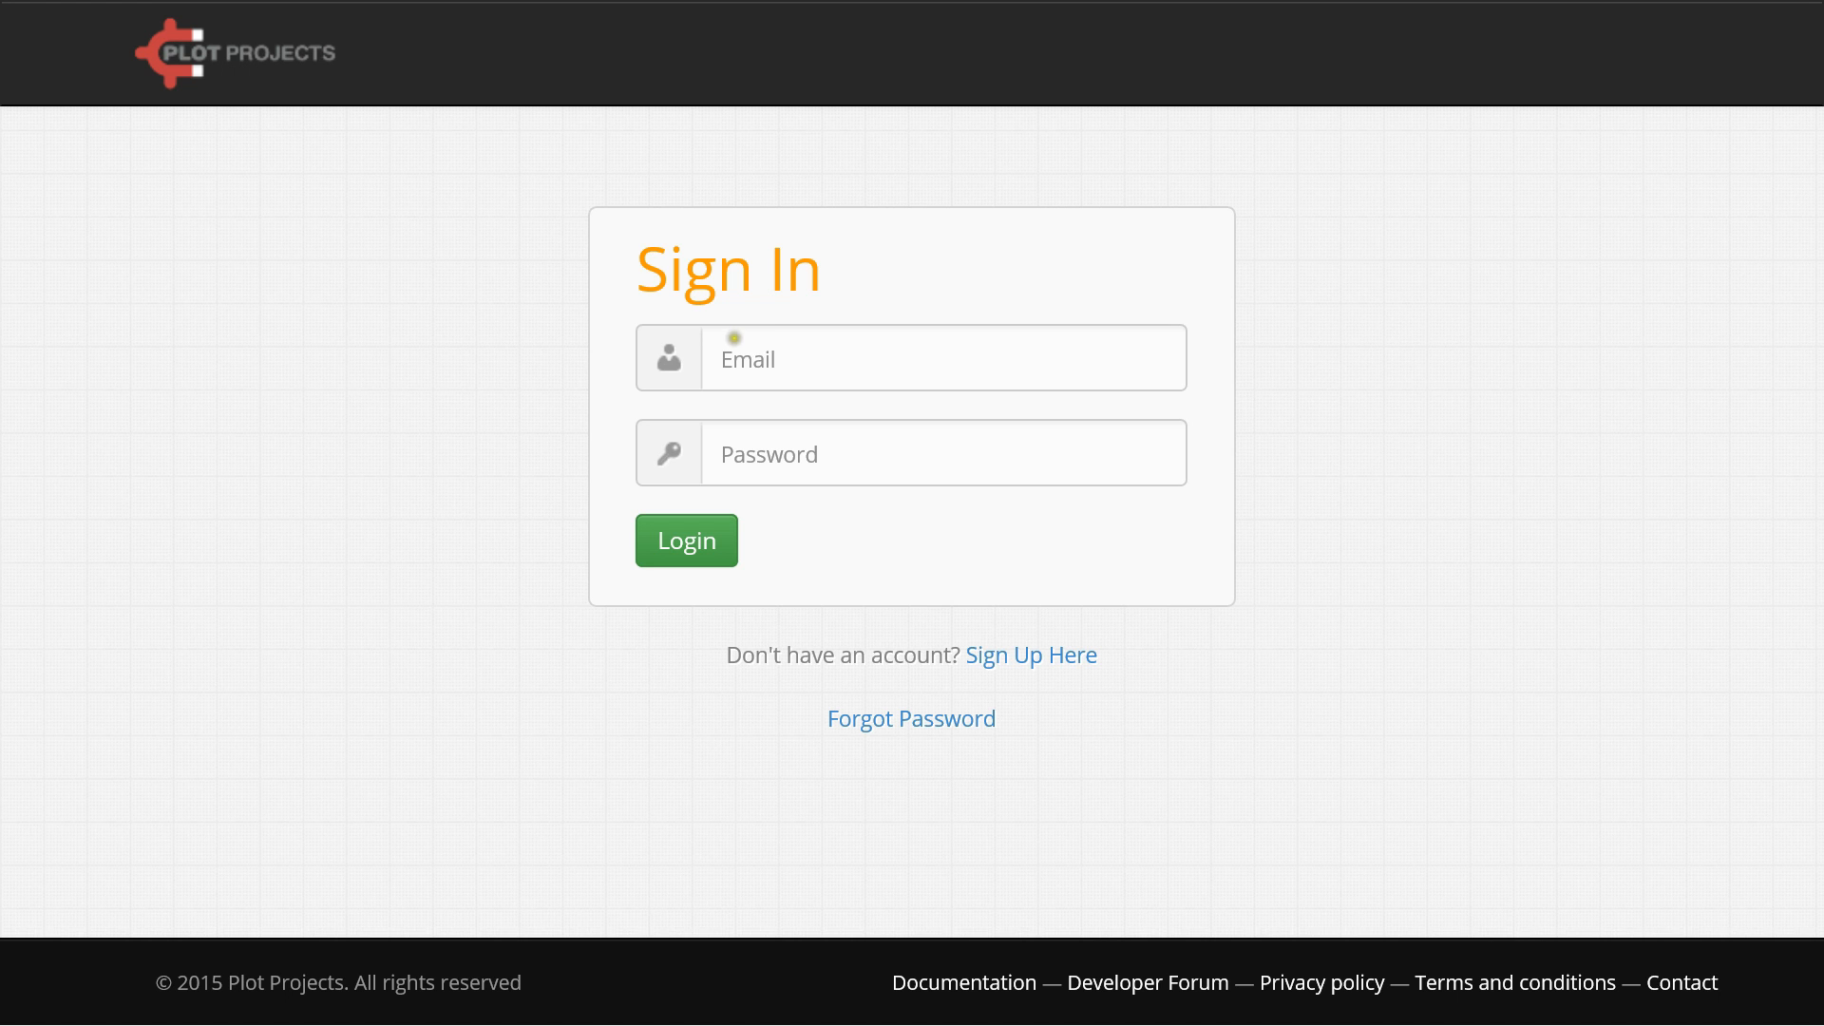
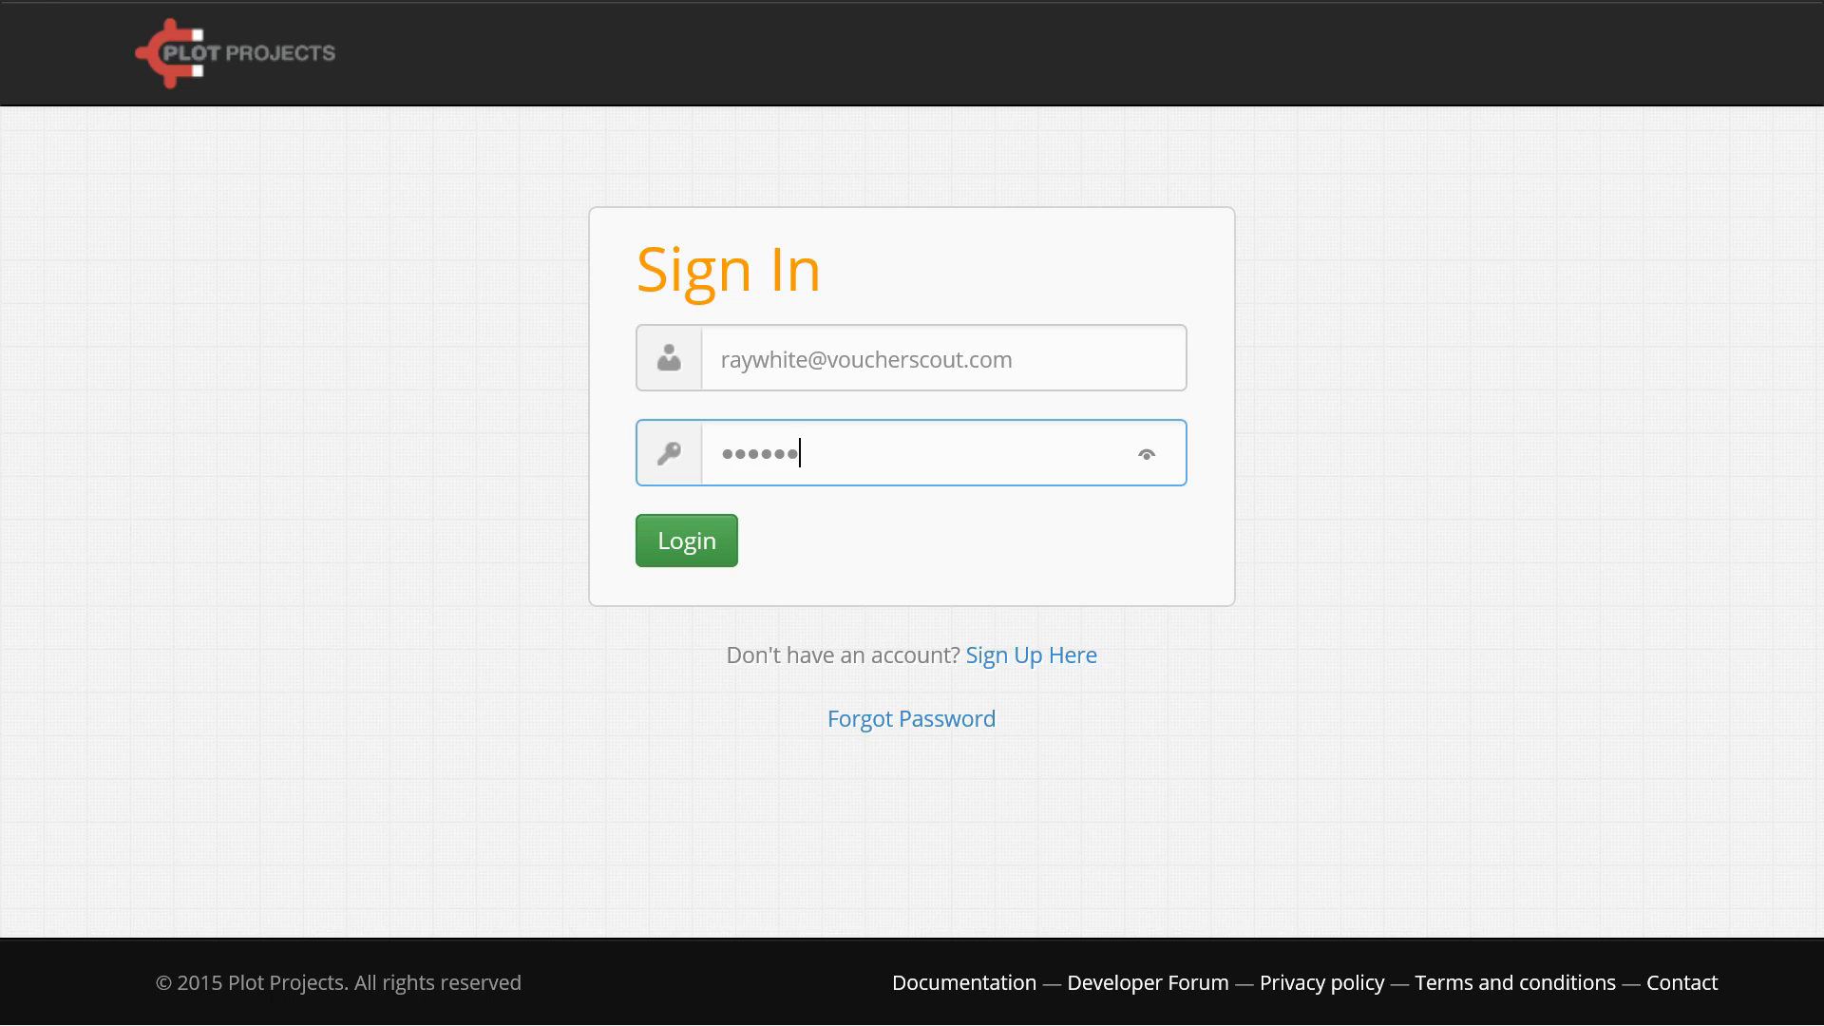
click(687, 540)
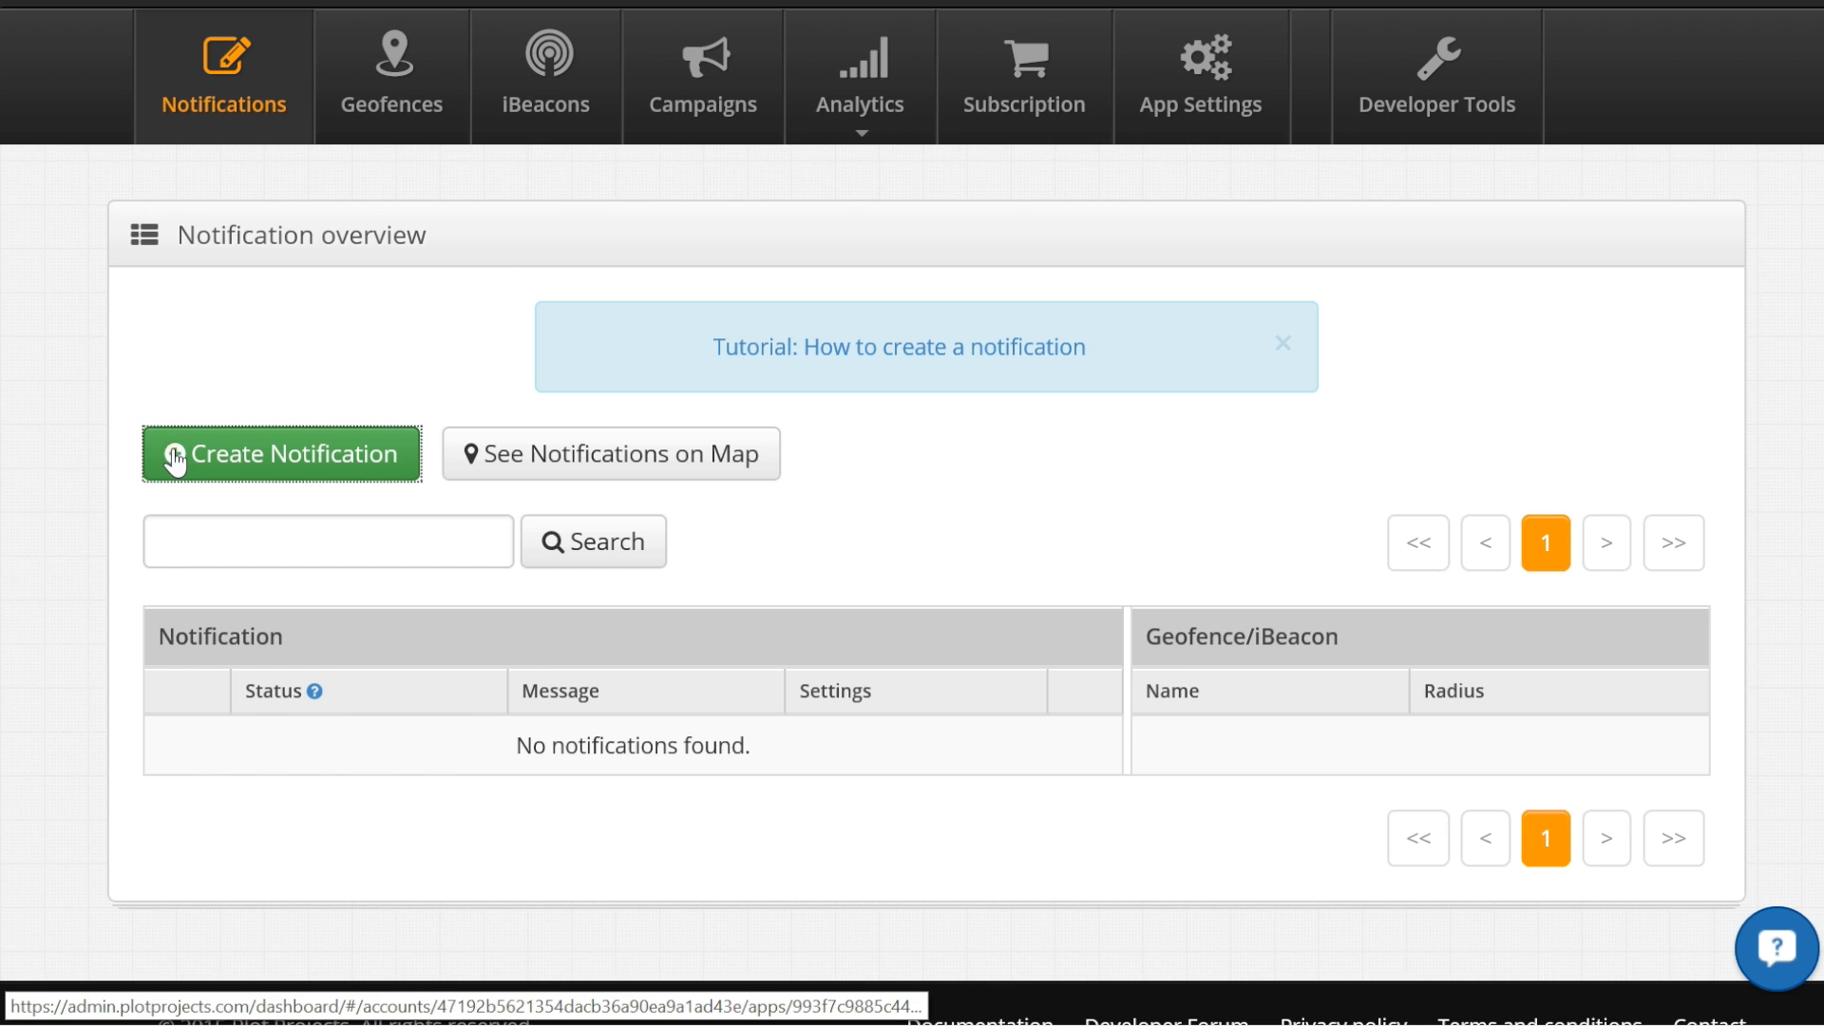
Create a notification with the message "You're near Starbucks 5th Avenue. 10% off an espresso!".
click(282, 454)
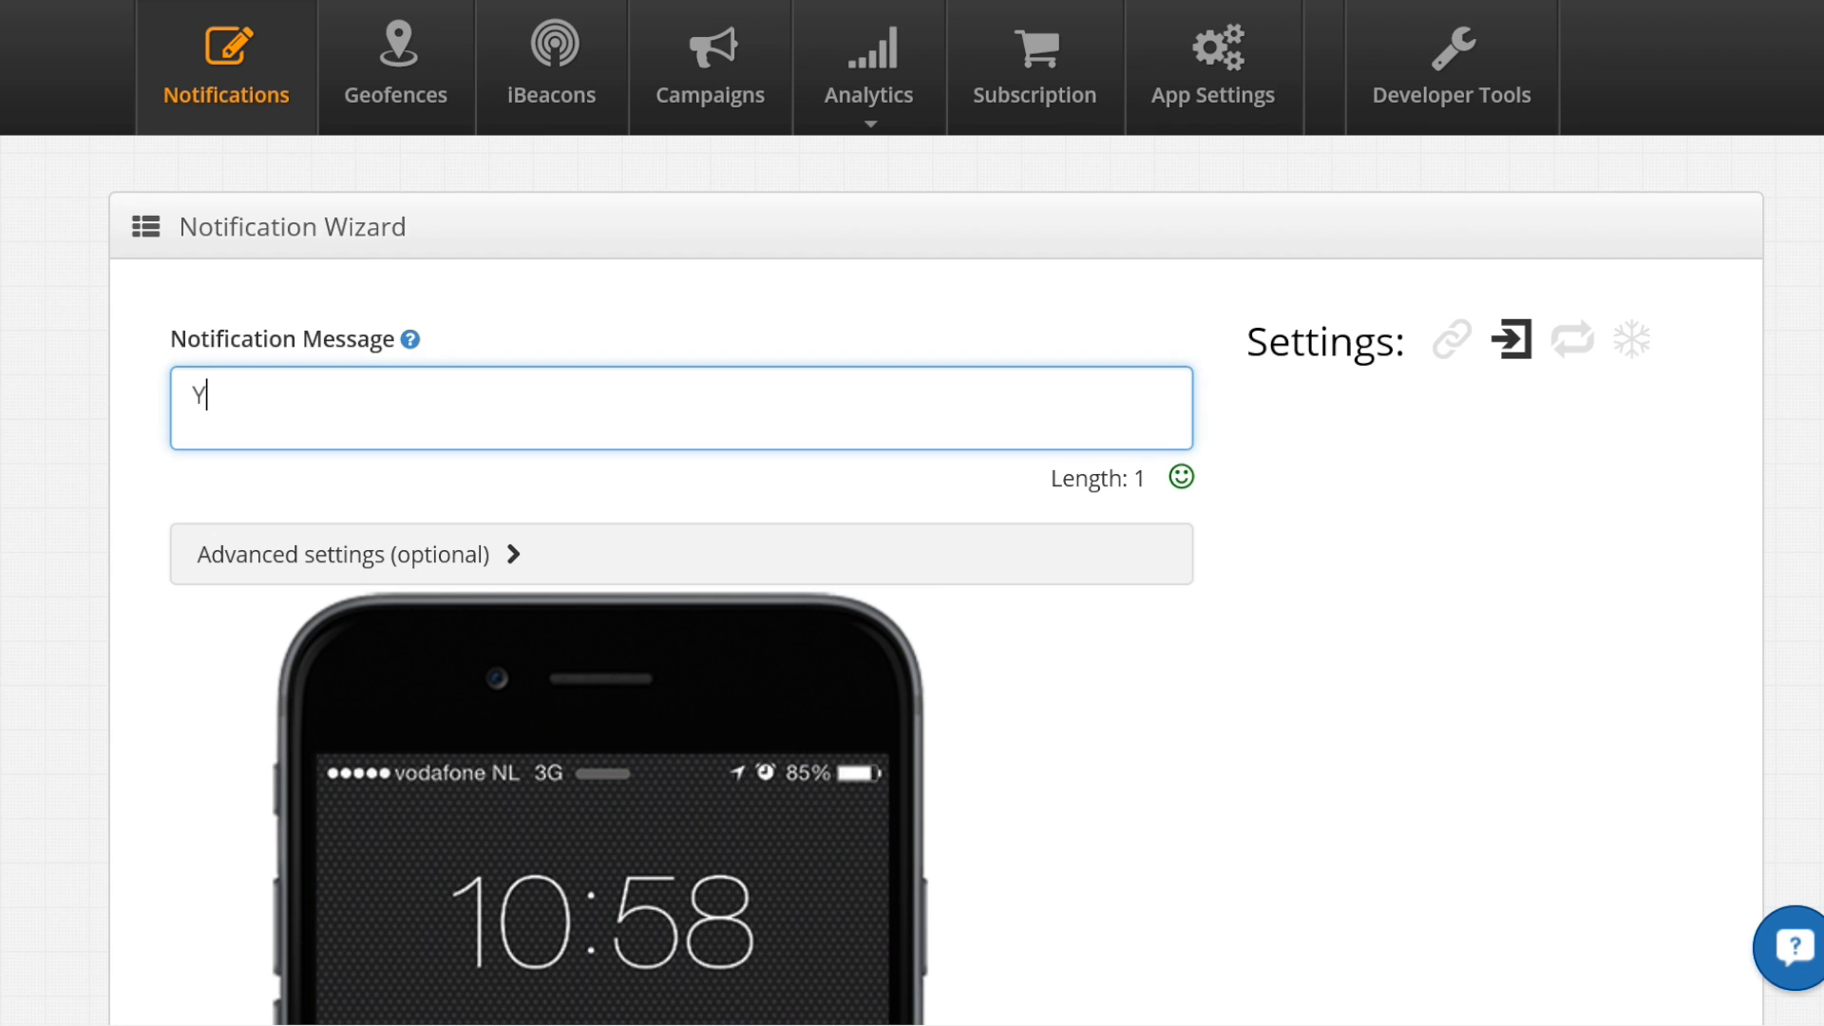
text(ou're near Starbuck)
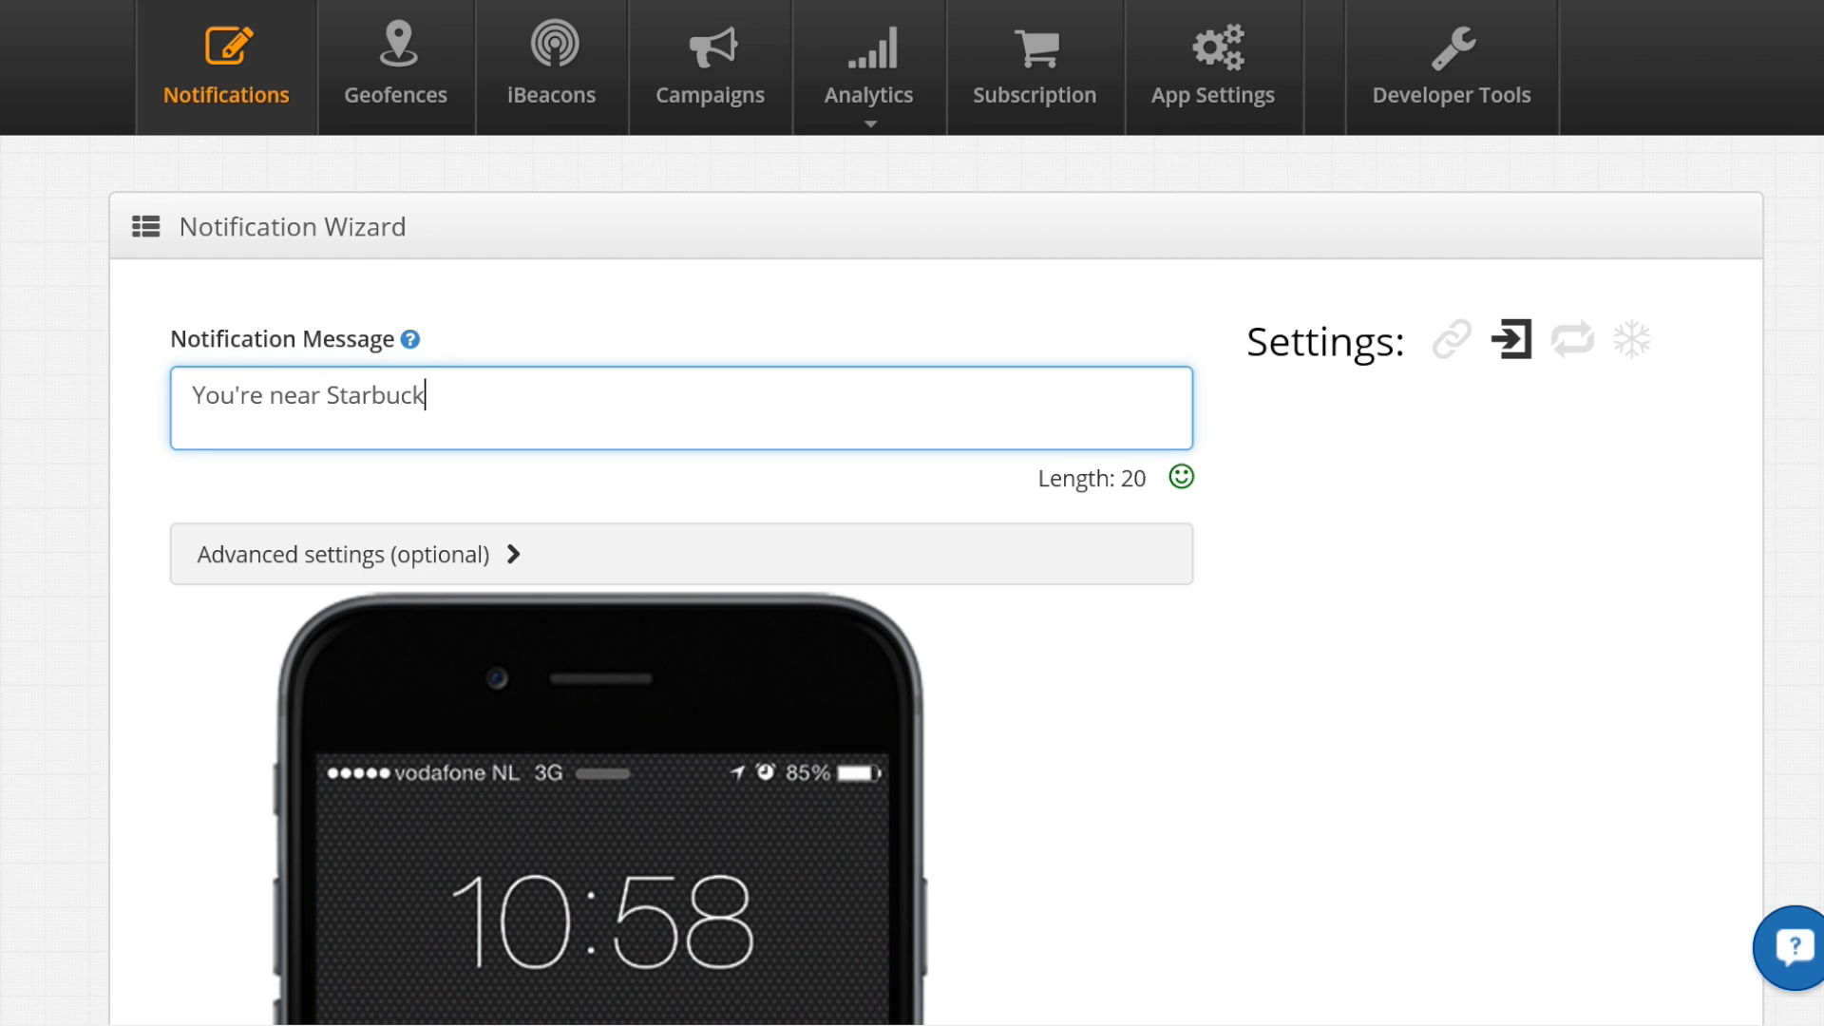
text(s 5th Avenue. 10% off an espre)
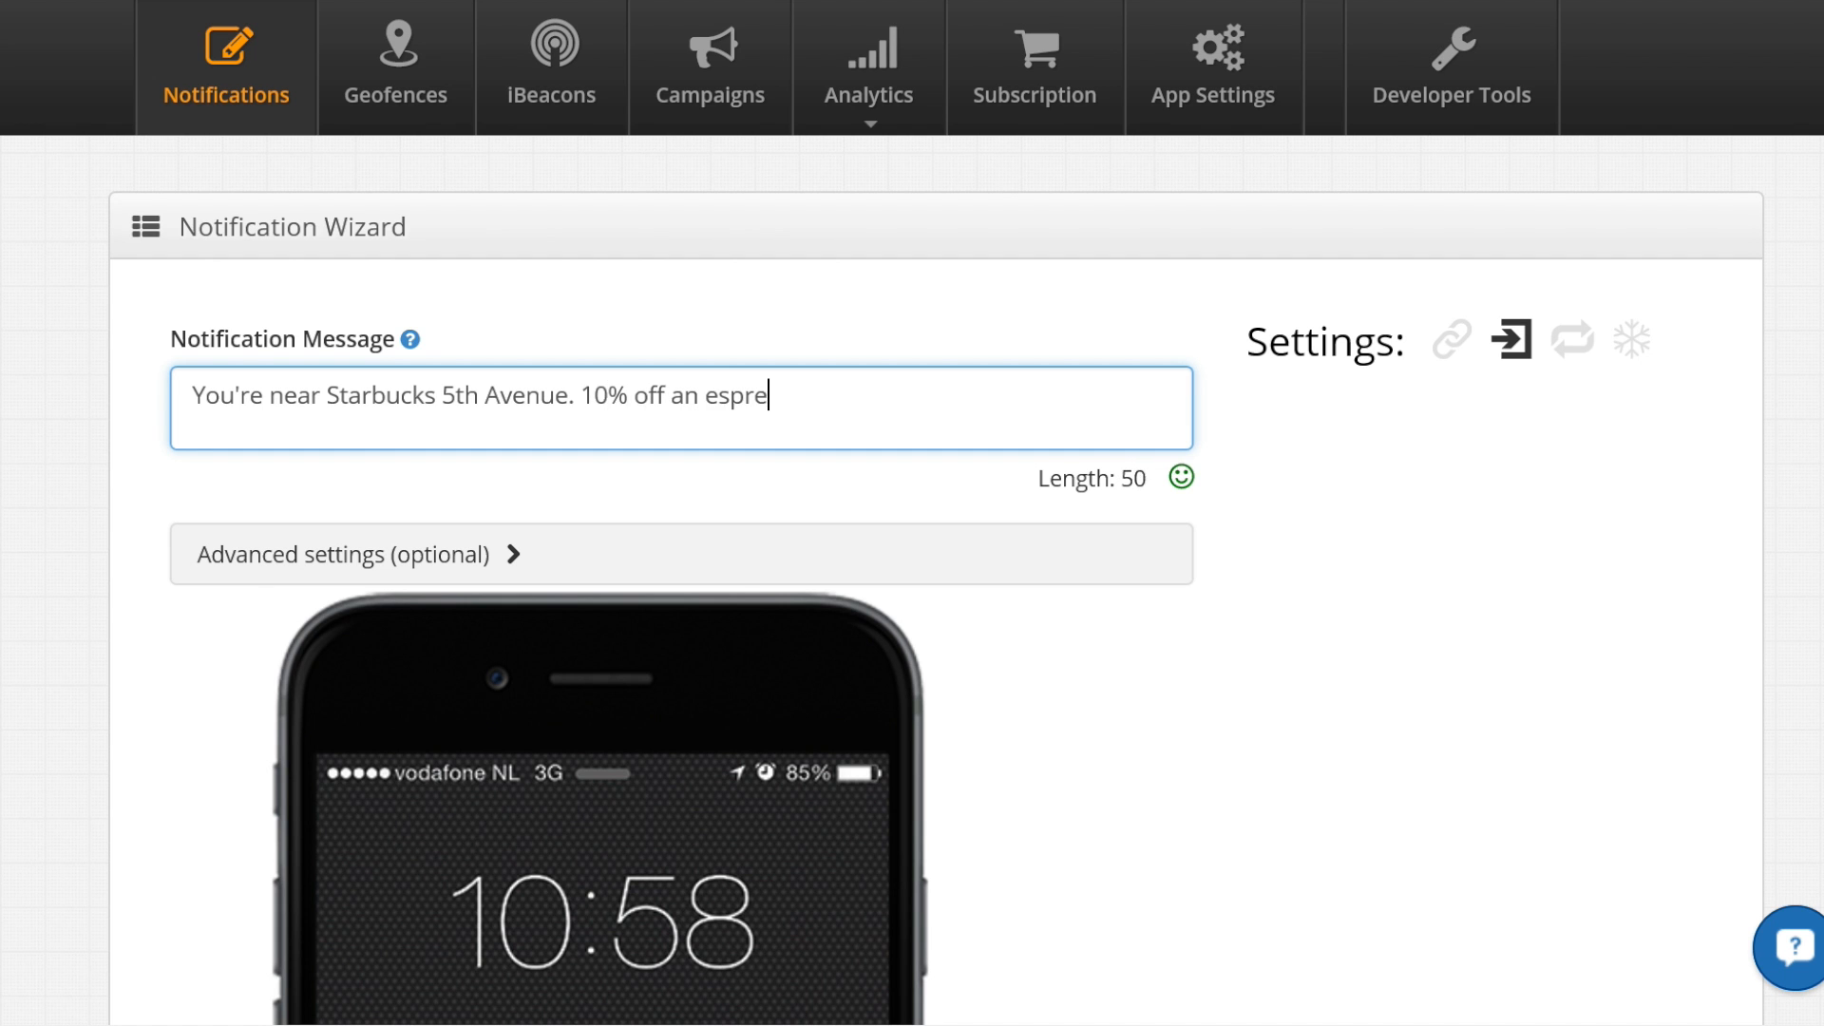
scroll(down, 3)
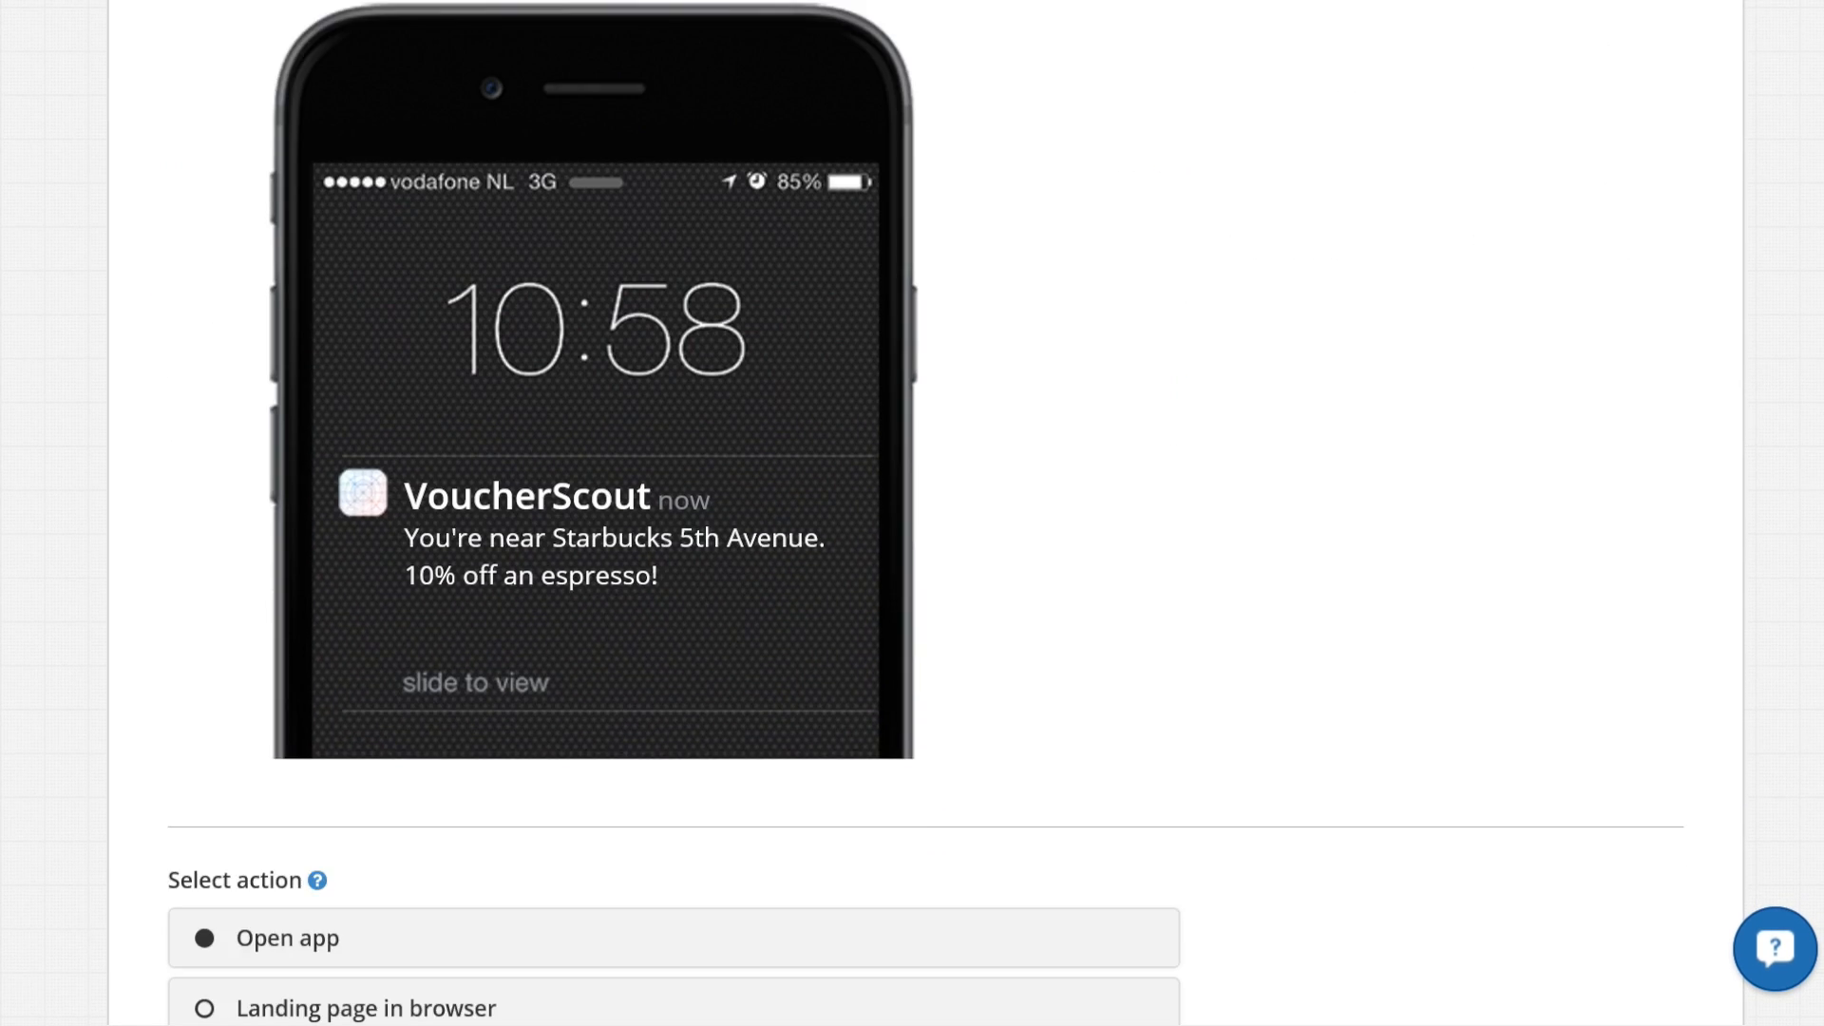
Name the new geofence "Starbucks 5th Avenue".
scroll(down, 3)
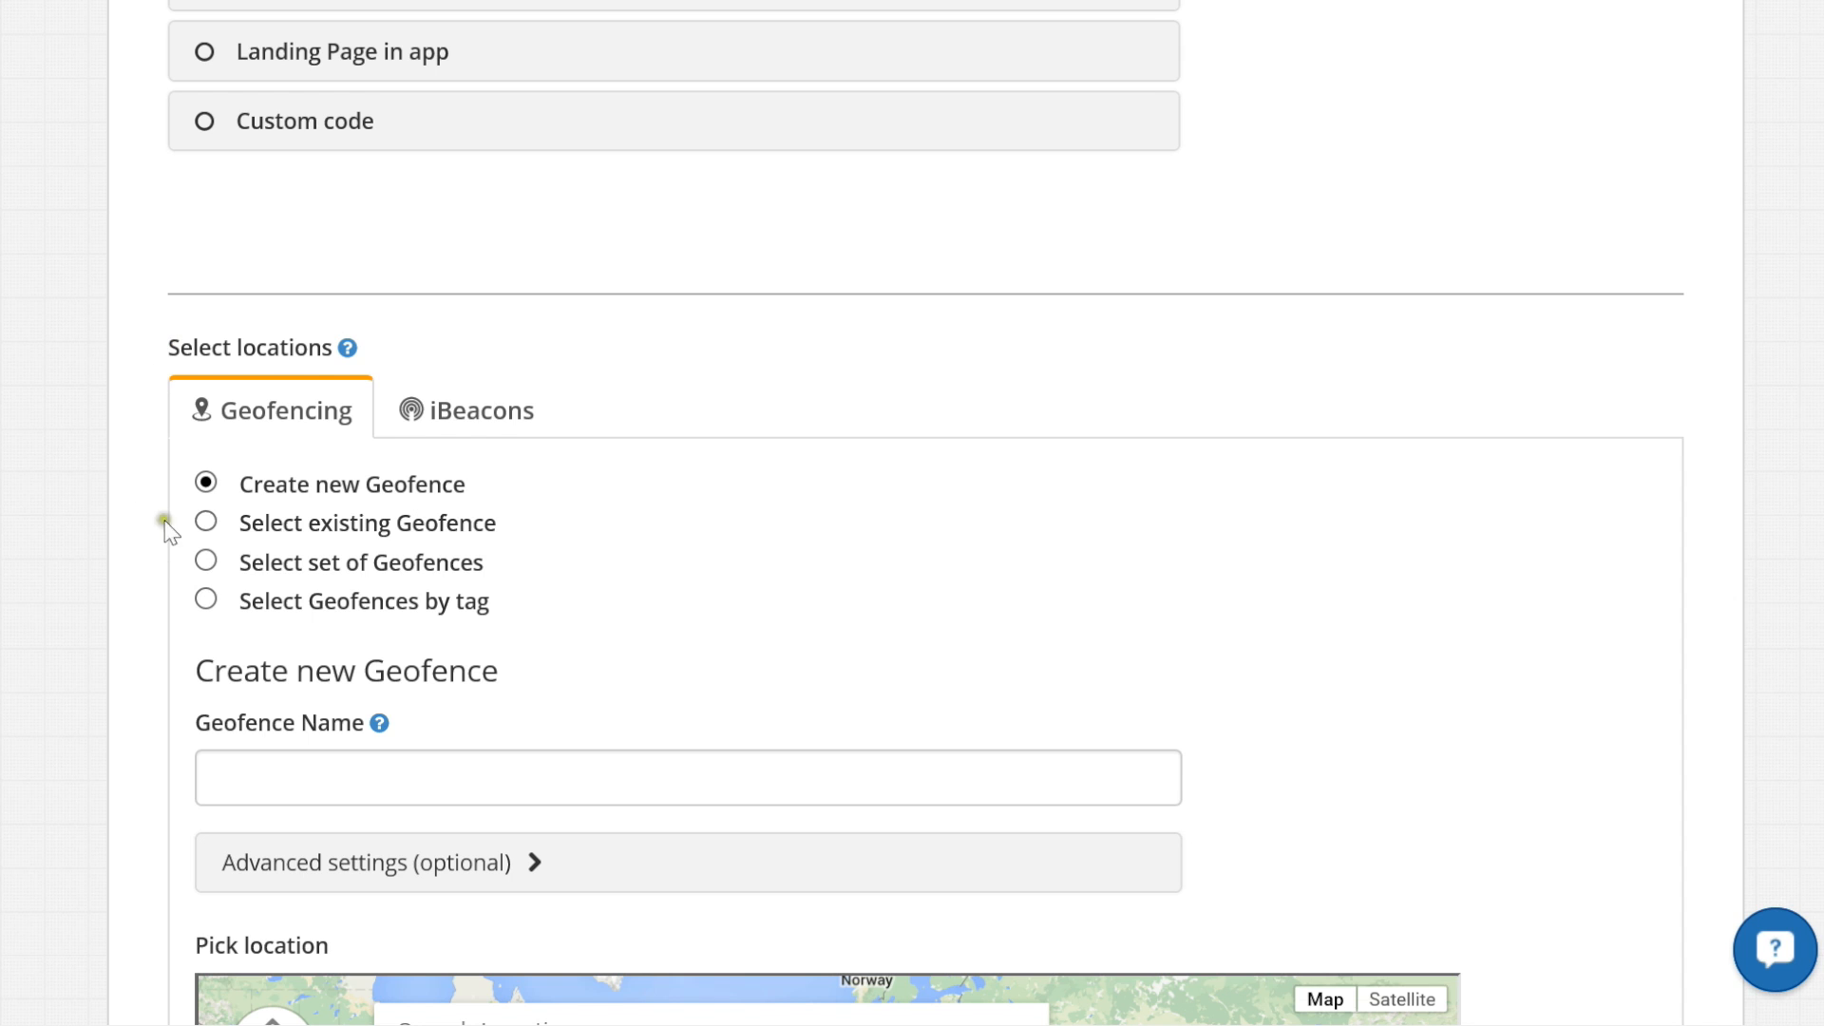
text(s)
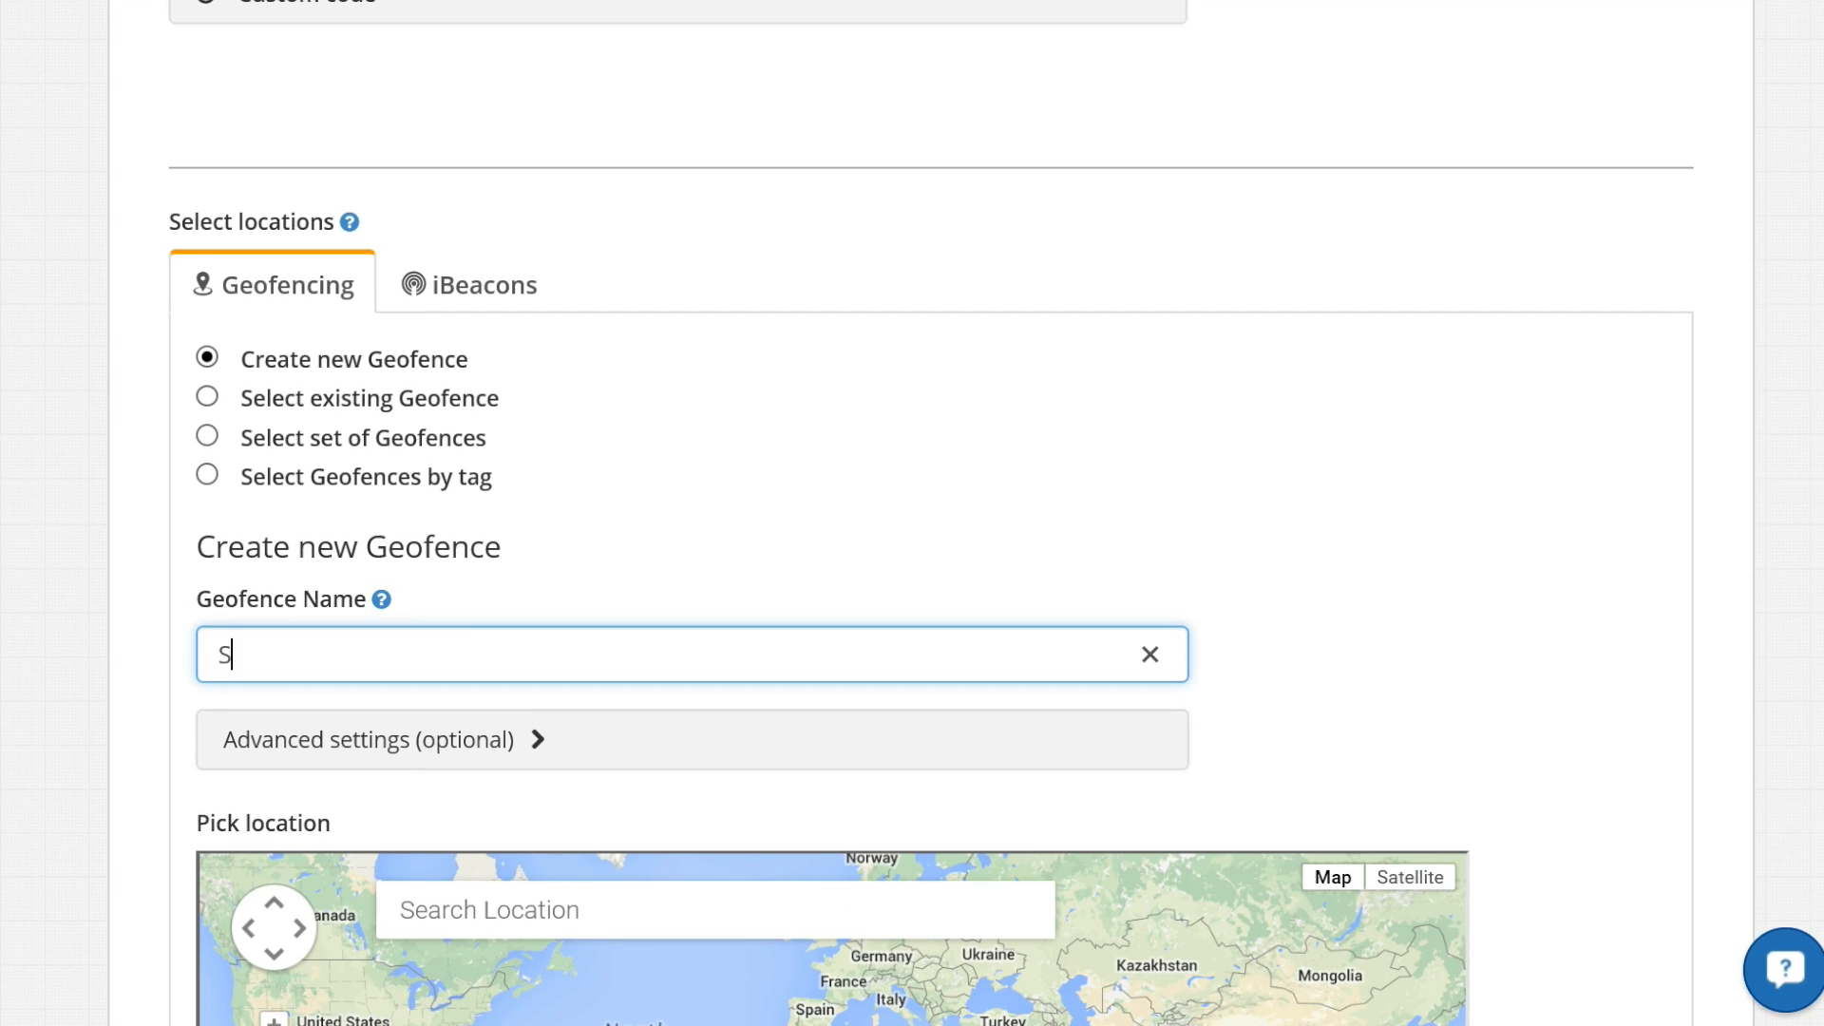
text(tarbucks 5th Avenue)
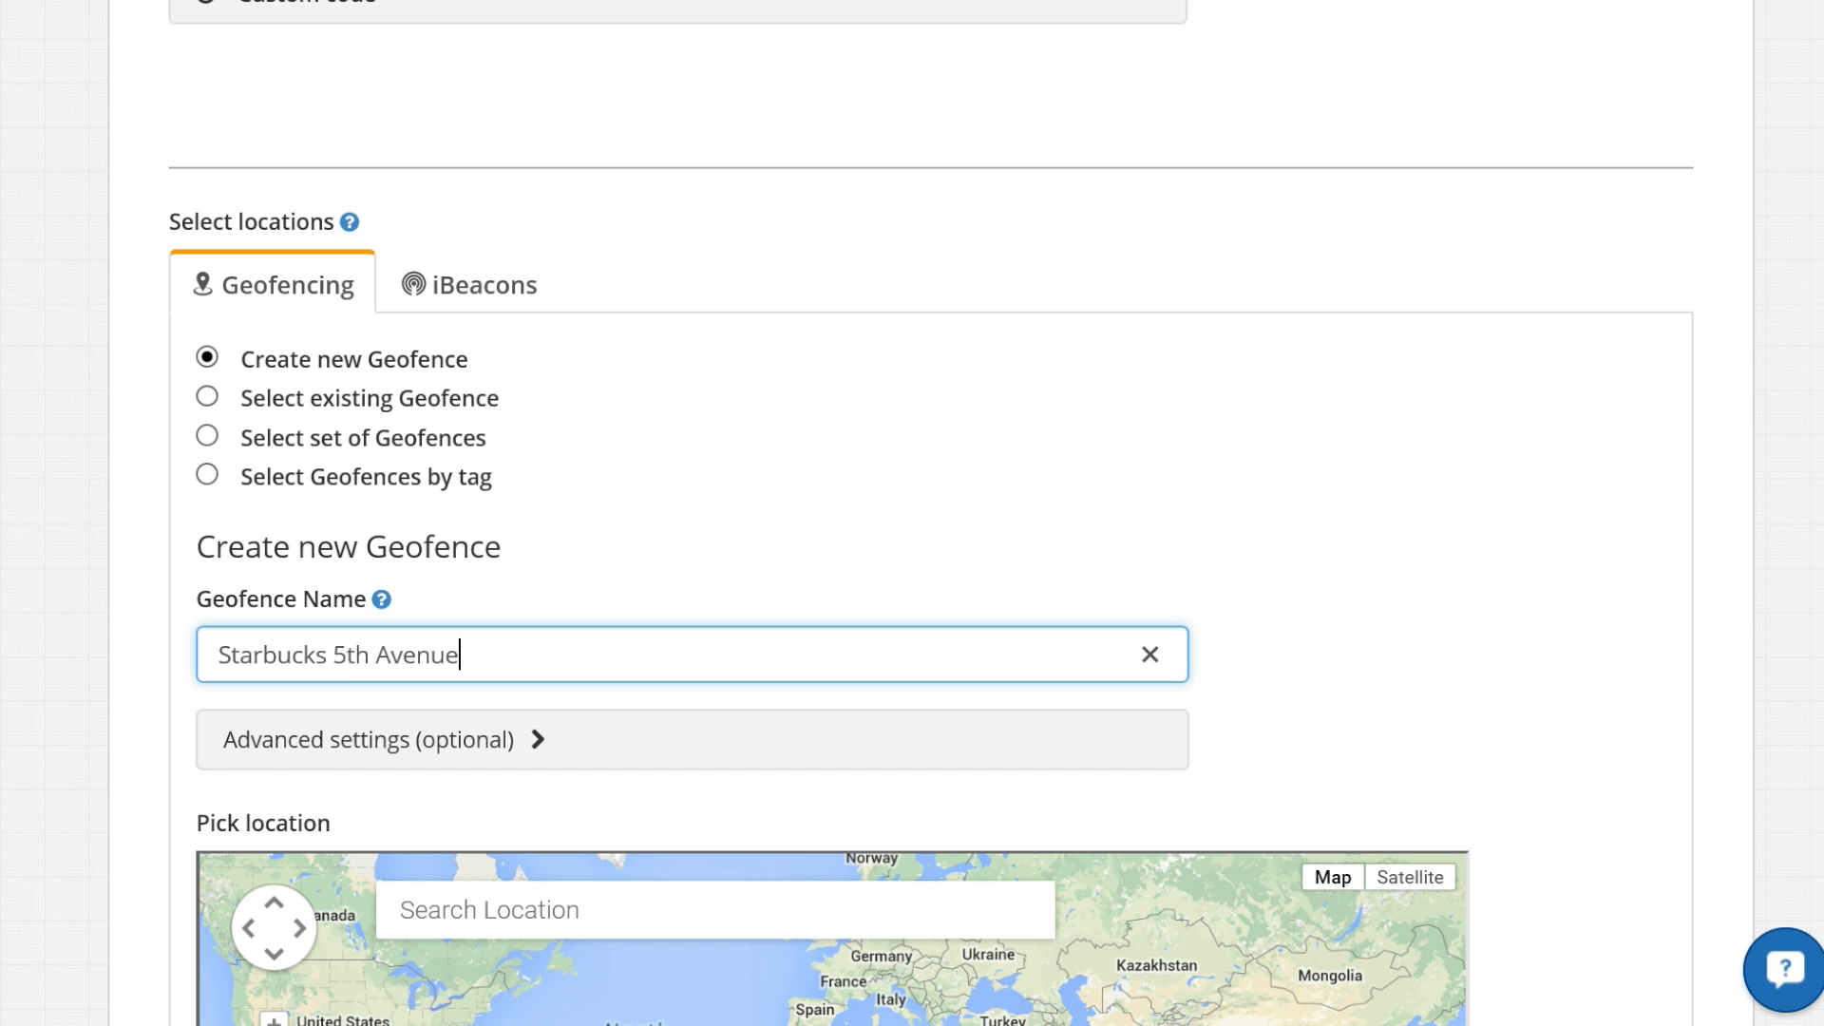
scroll(down, 3)
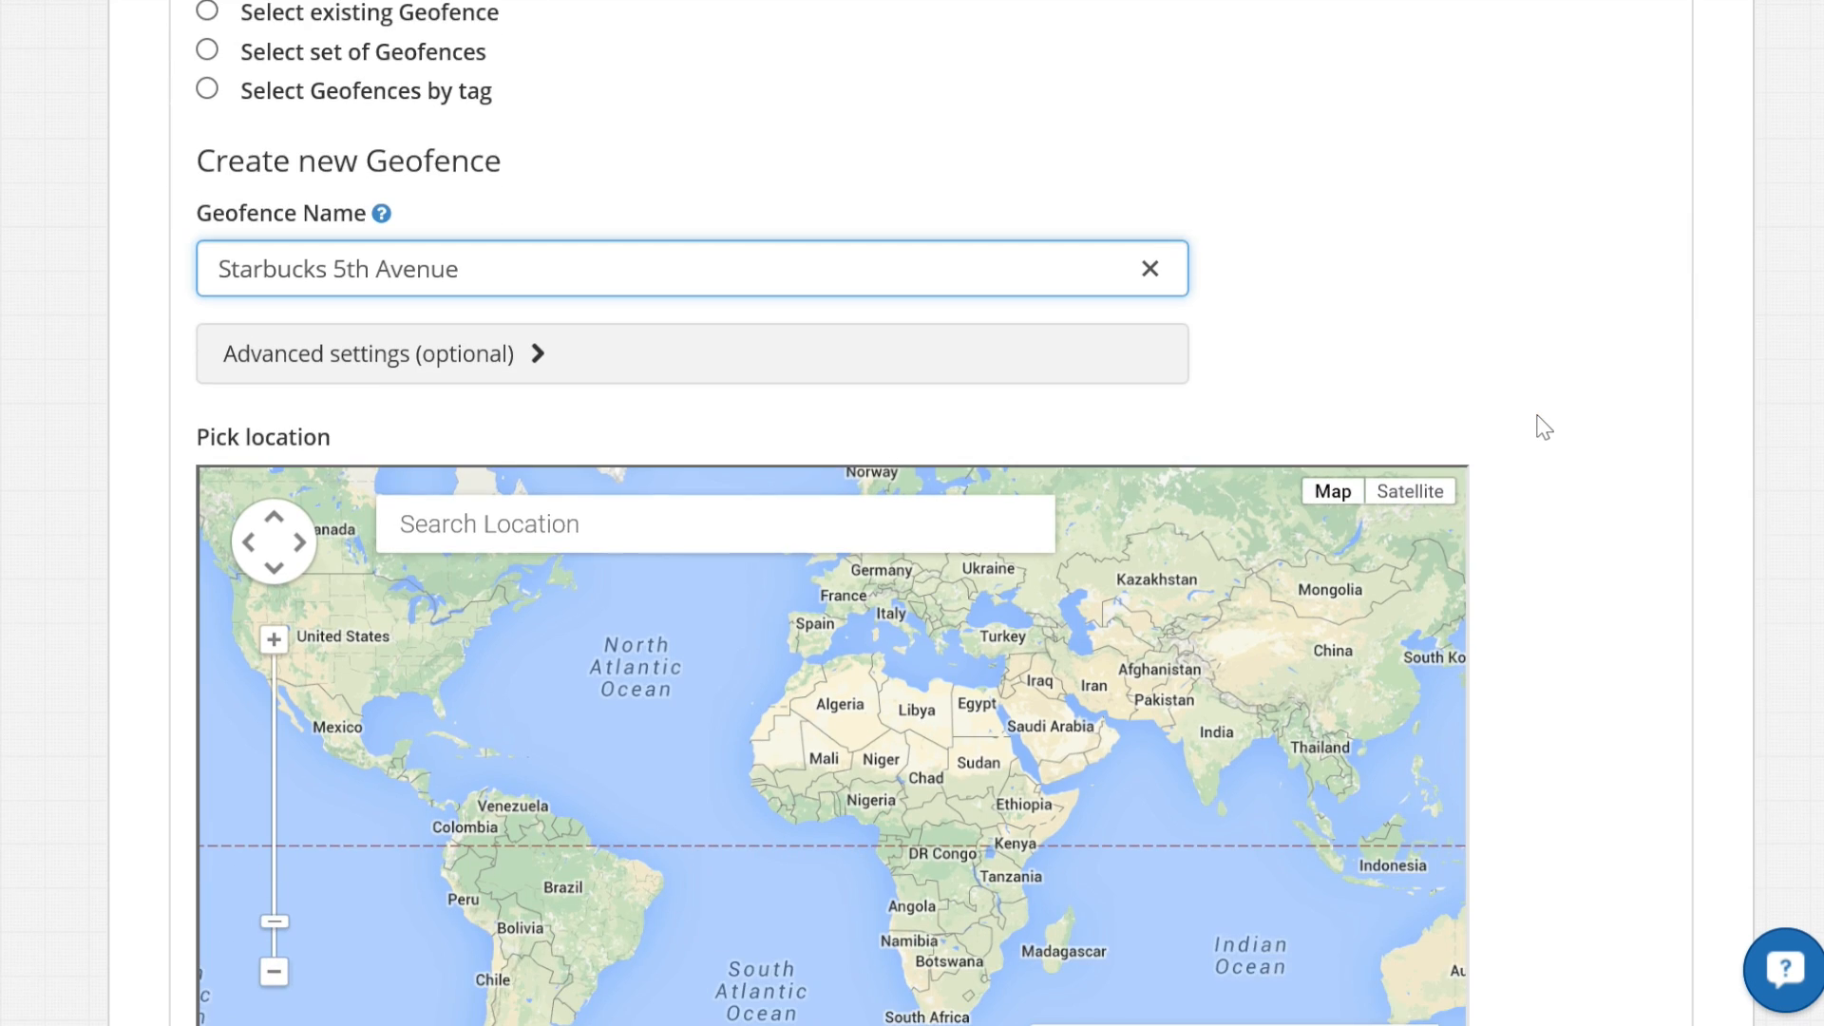
Search "Starbucks" and place the geofence at the 5th Avenue, Manhattan result (40.7352964, -73.9910855).
scroll(down, 3)
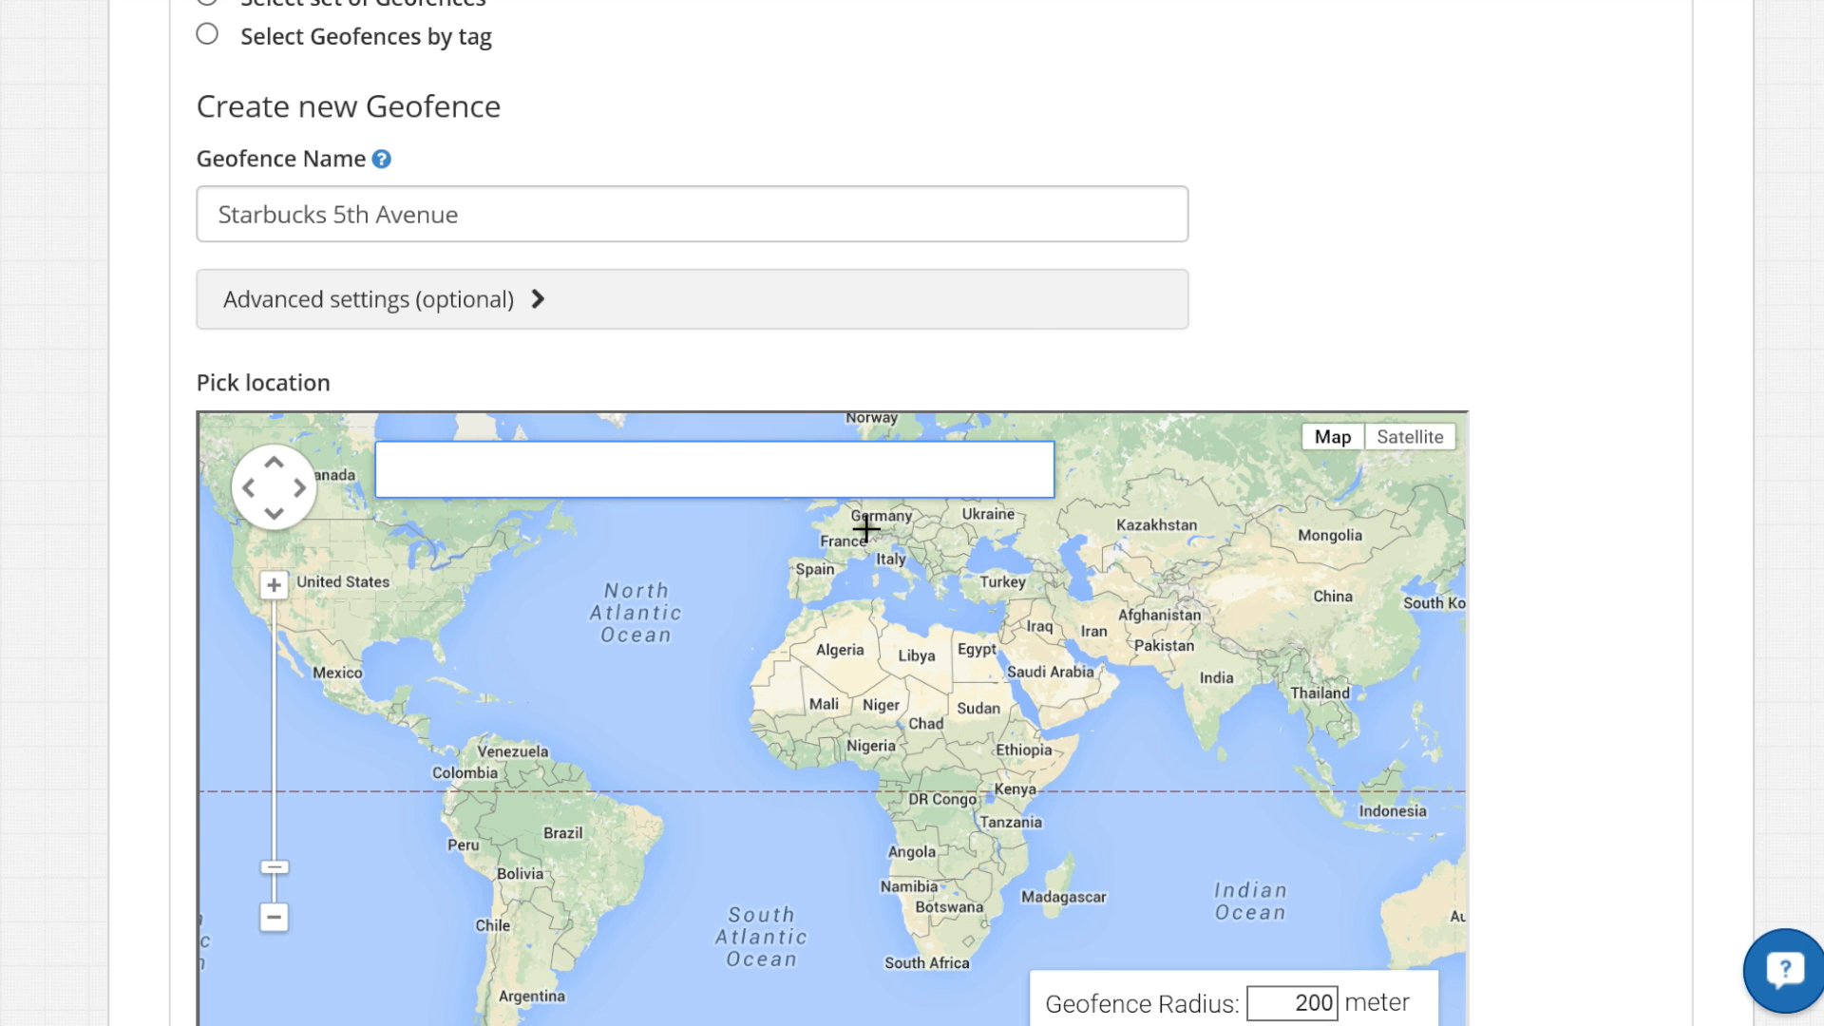
text(S)
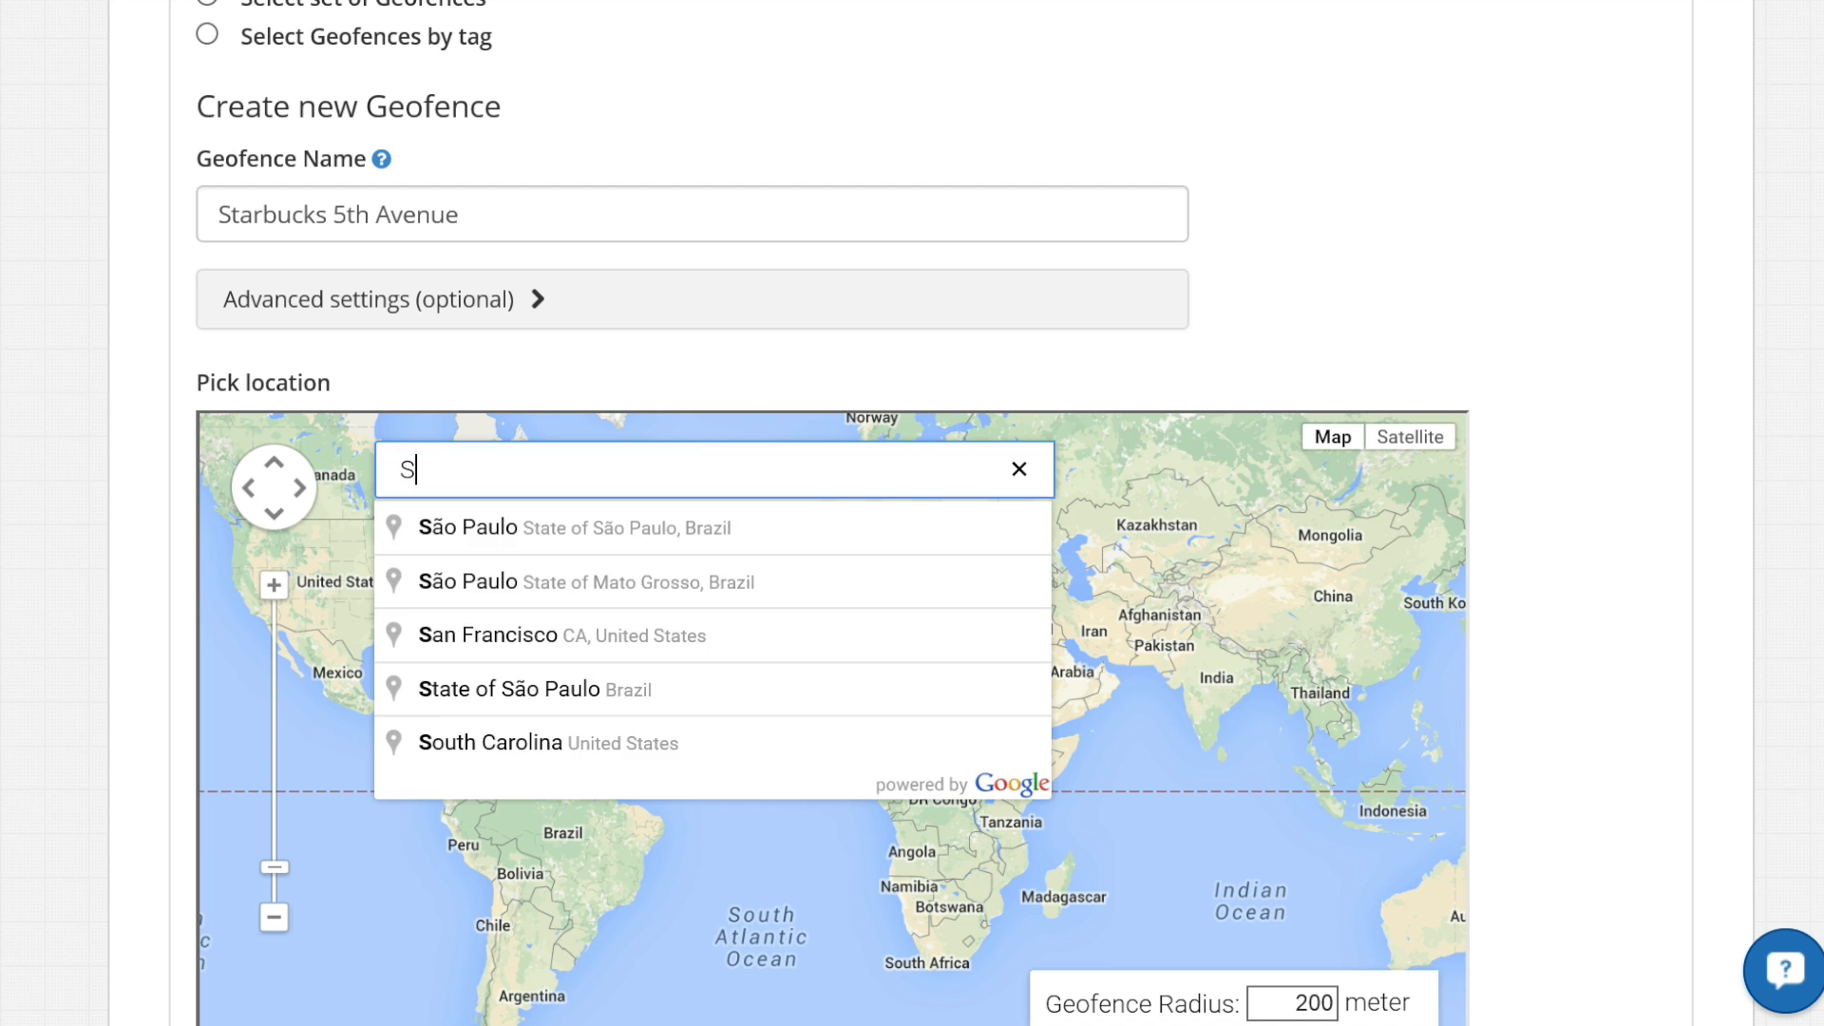
text(tarbucks 5th)
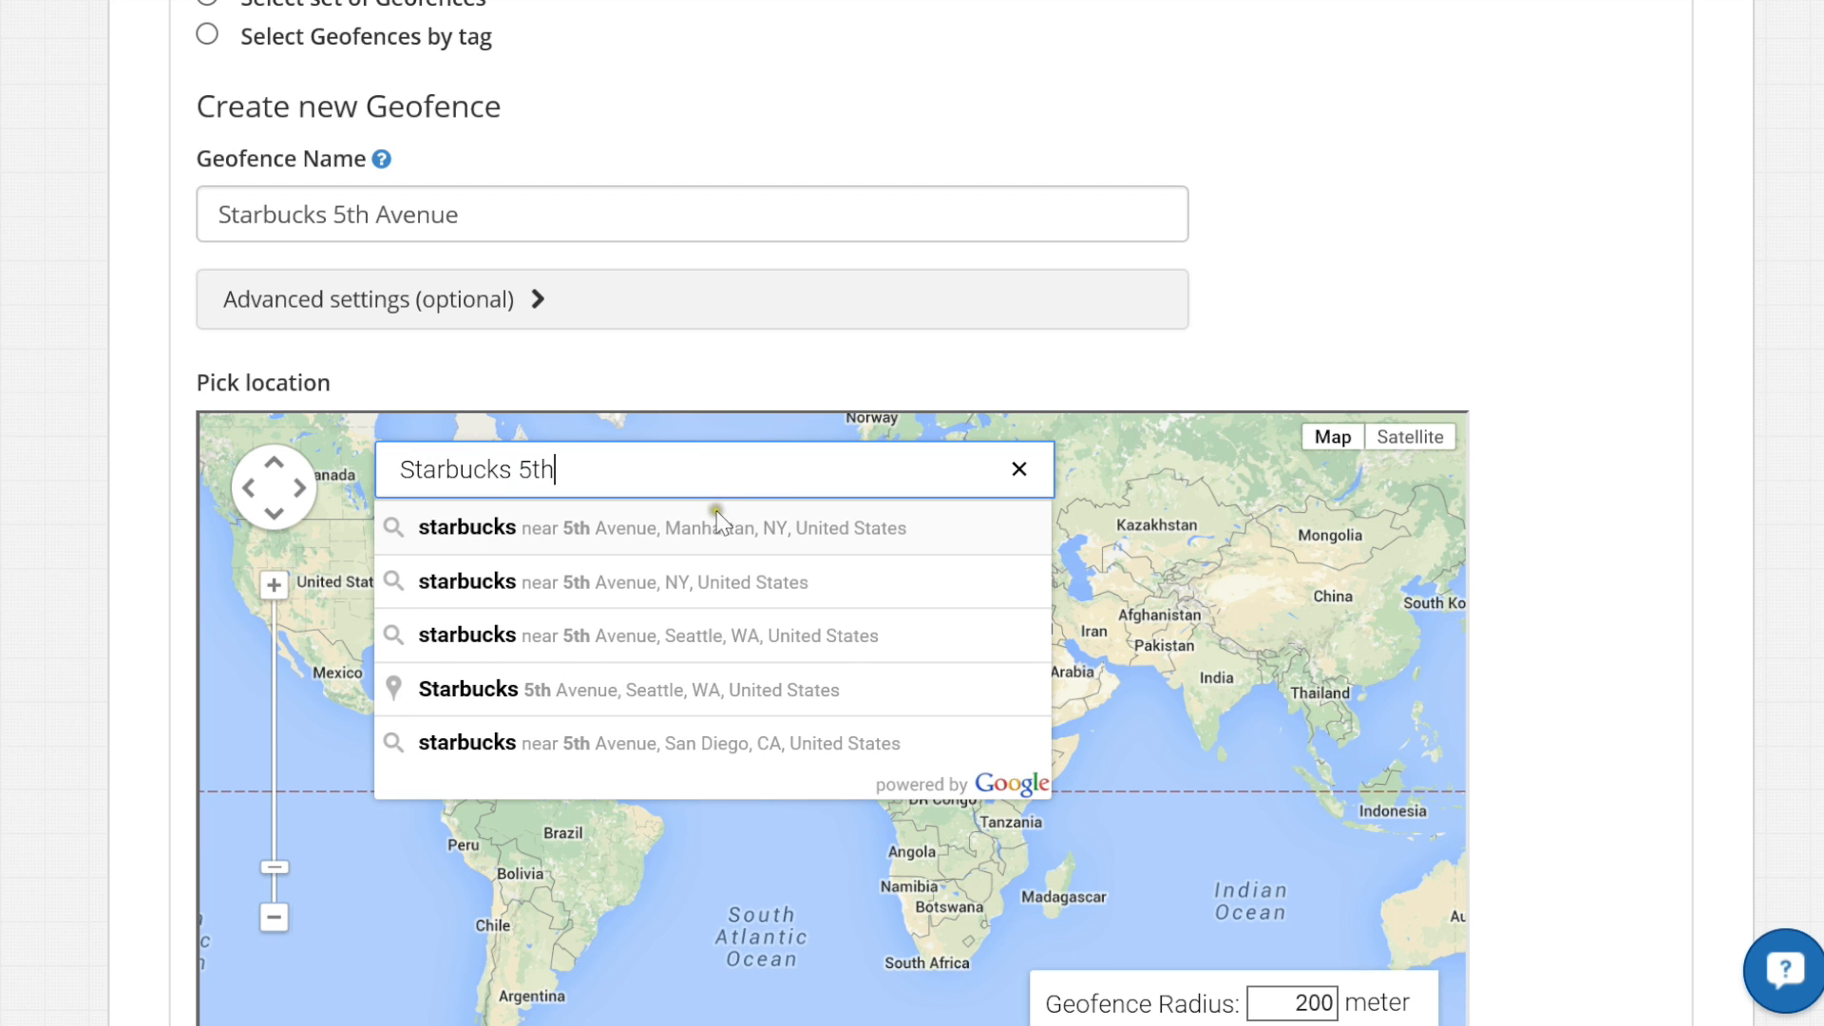
click(655, 527)
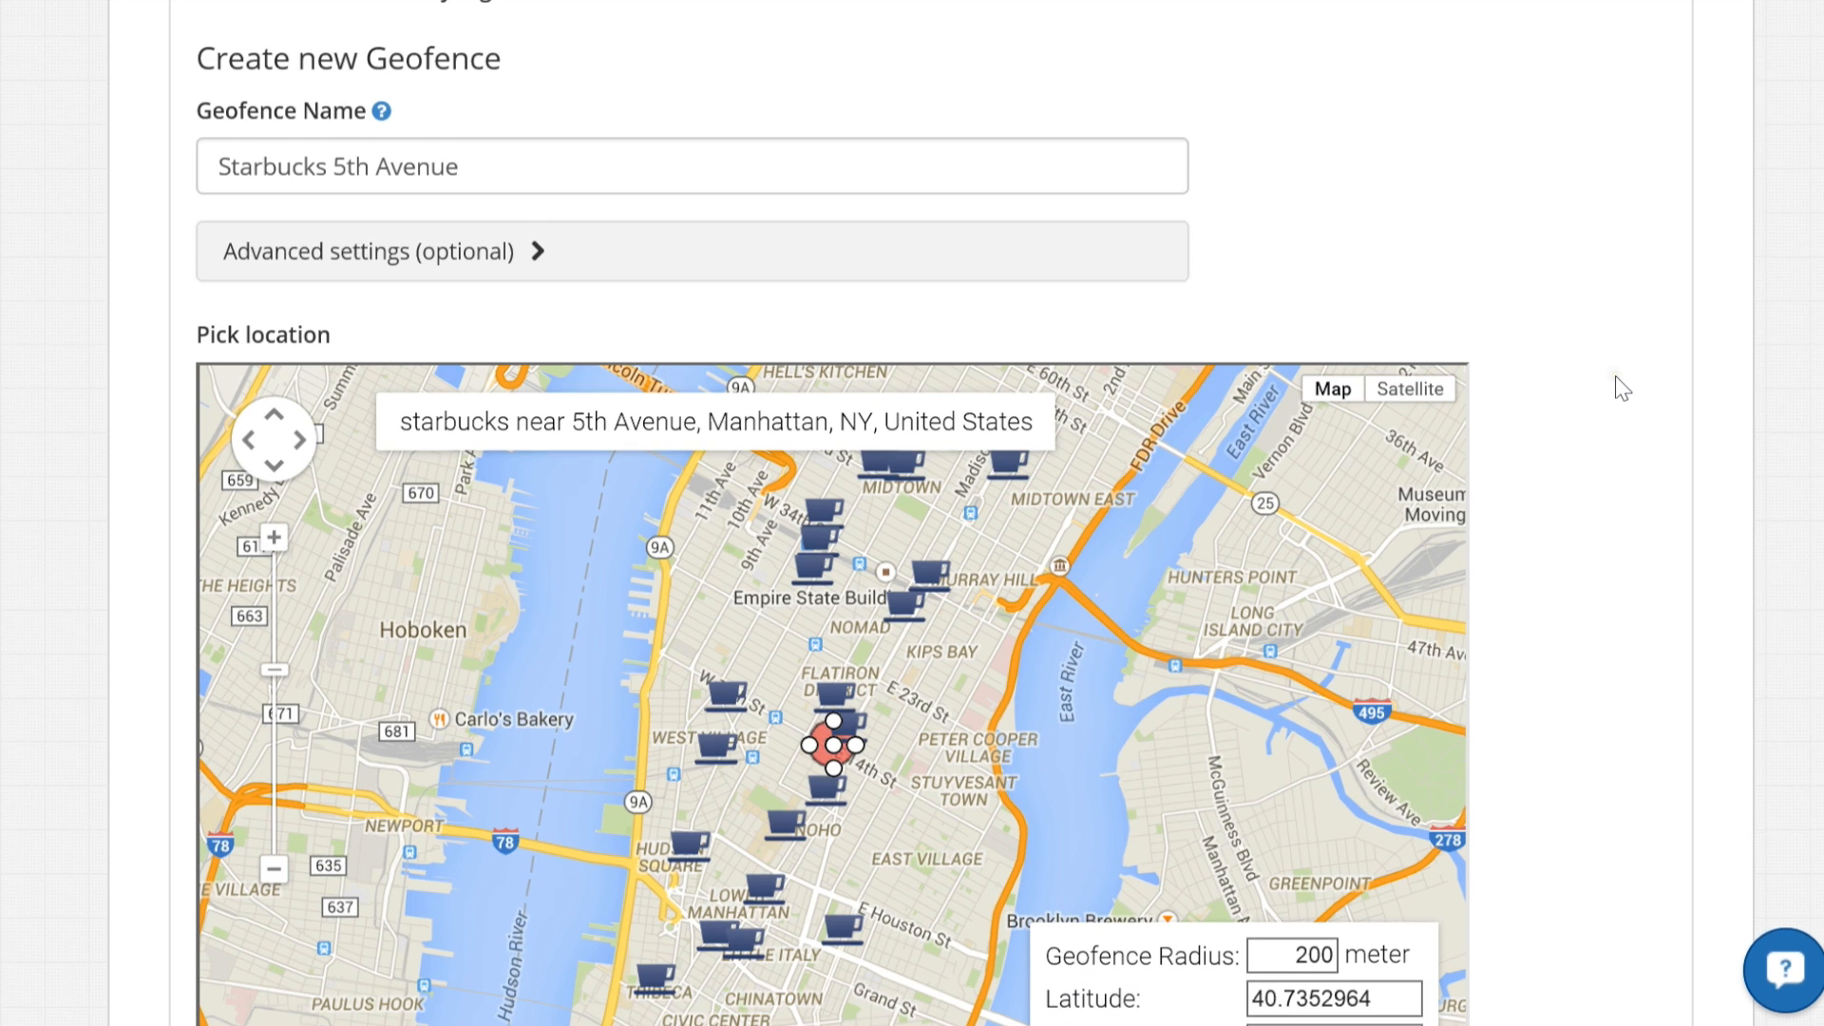
scroll(down, 3)
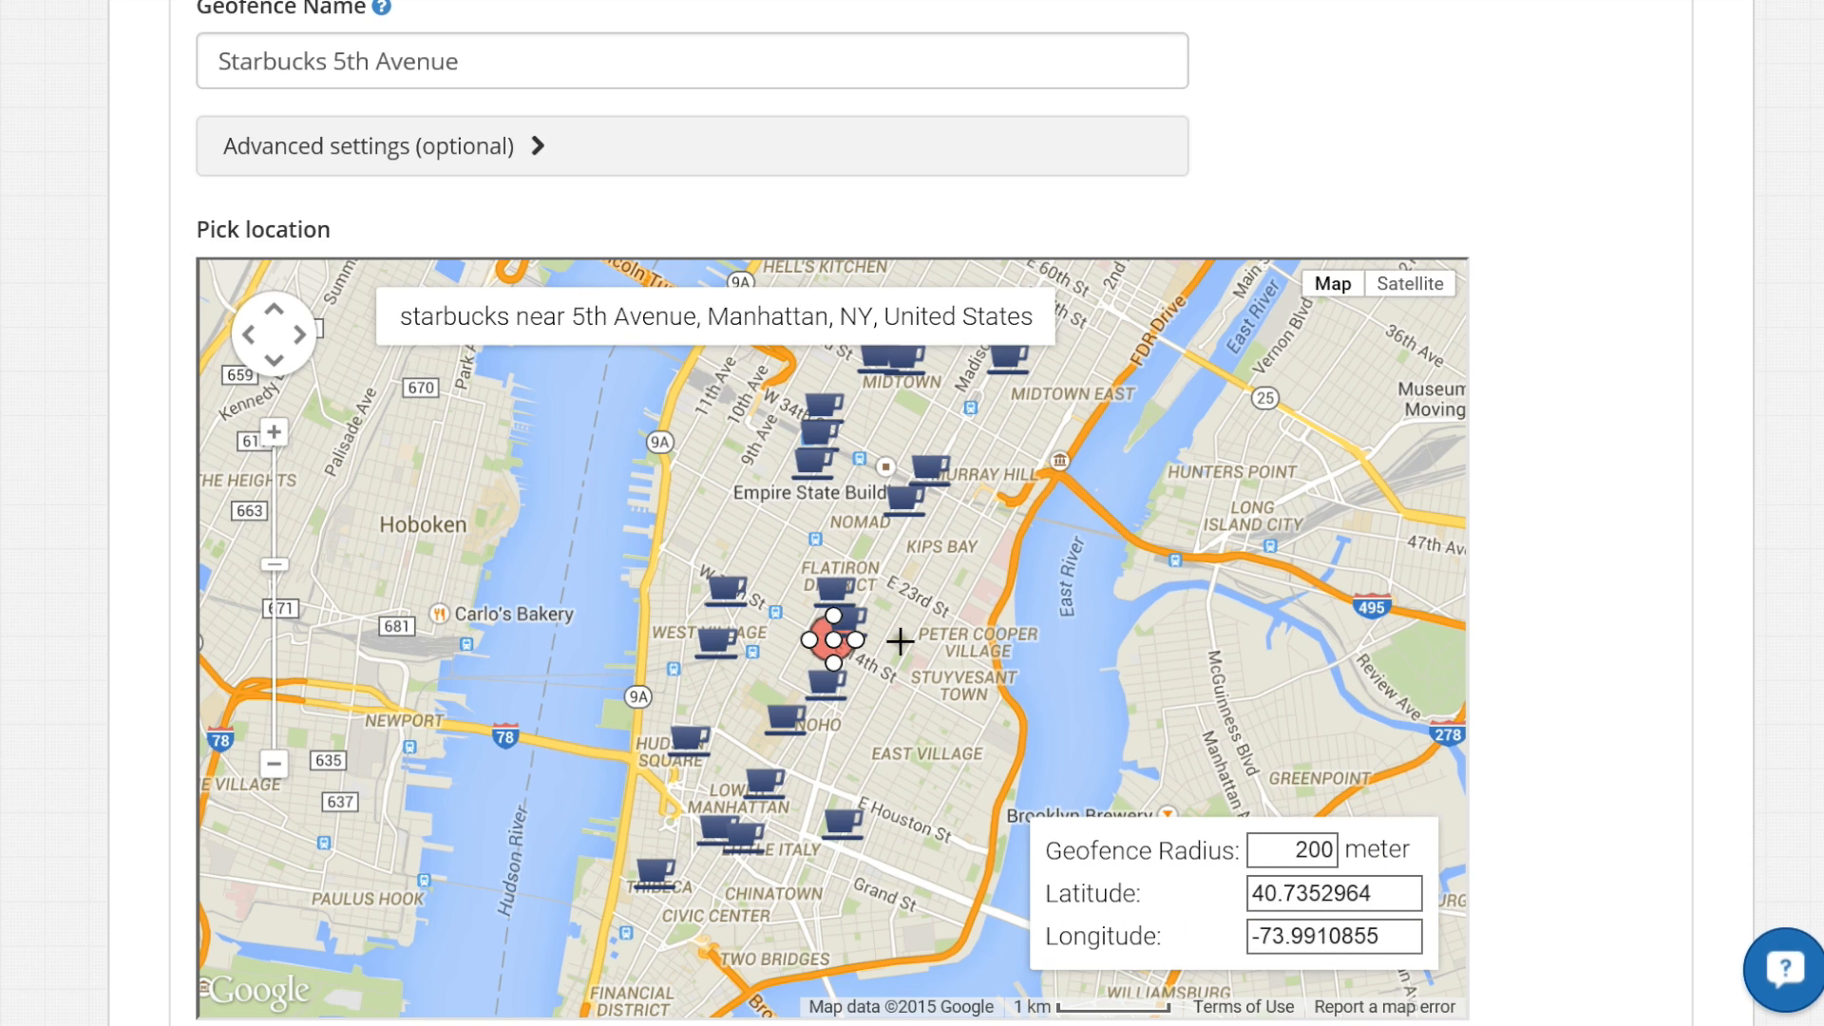